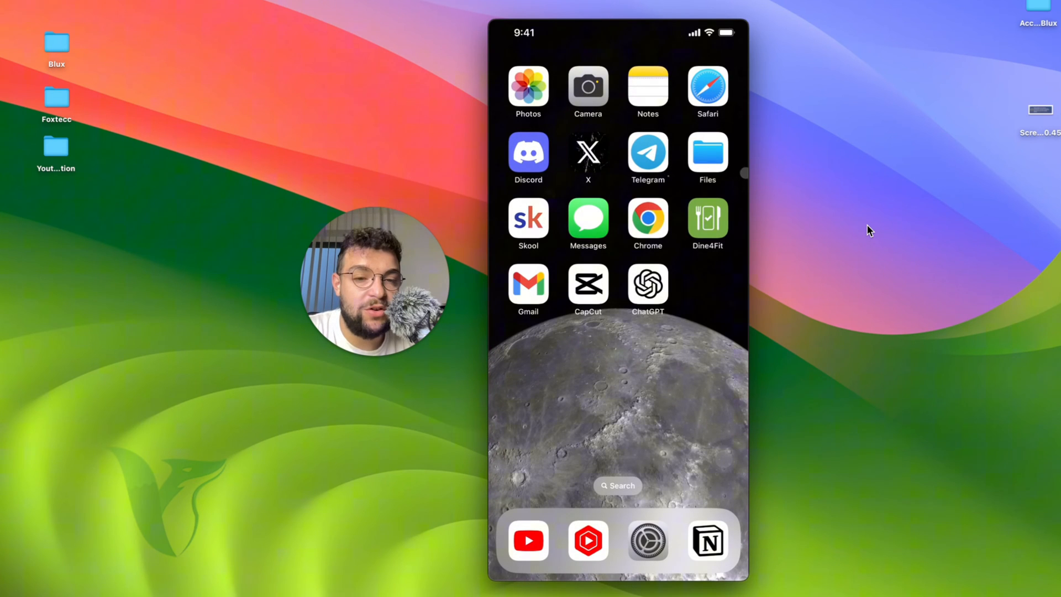
Step: Share the ElevenLabs audio recording to the MacBook Air via AirDrop from its share sheet
left_click(706, 150)
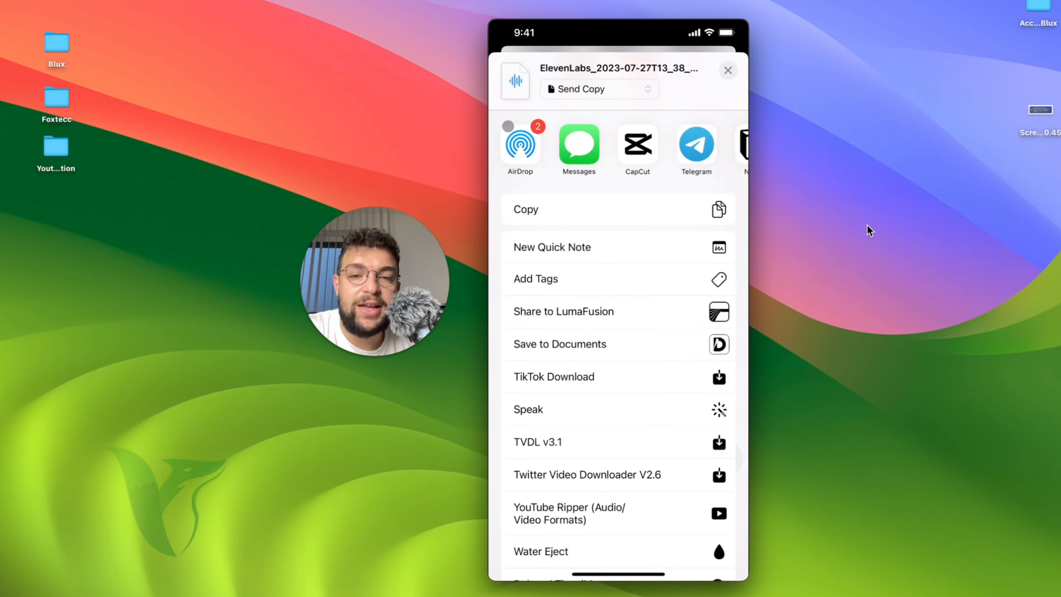
left_click(519, 143)
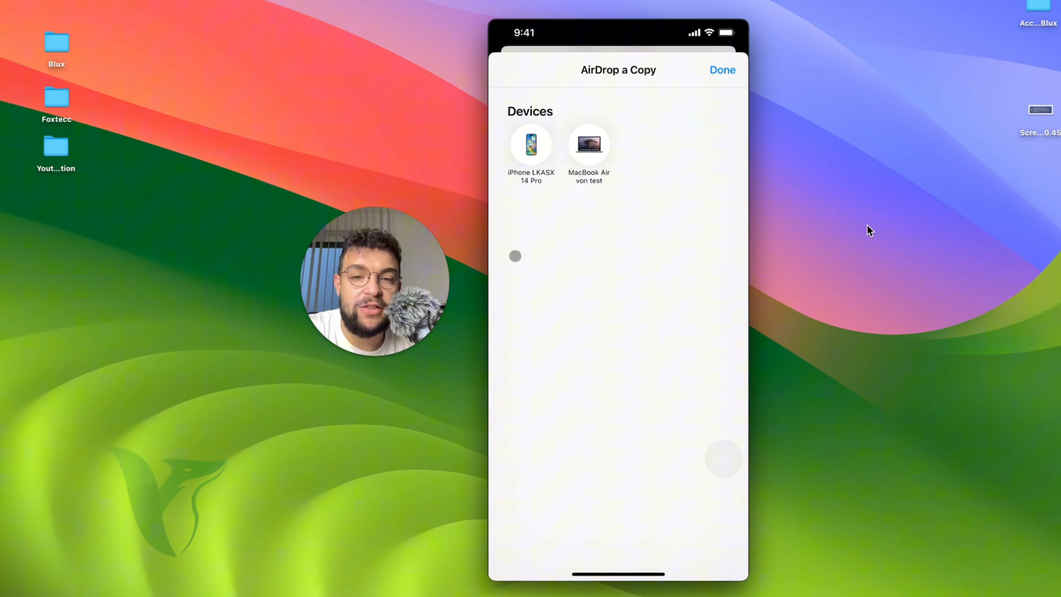
left_click(588, 144)
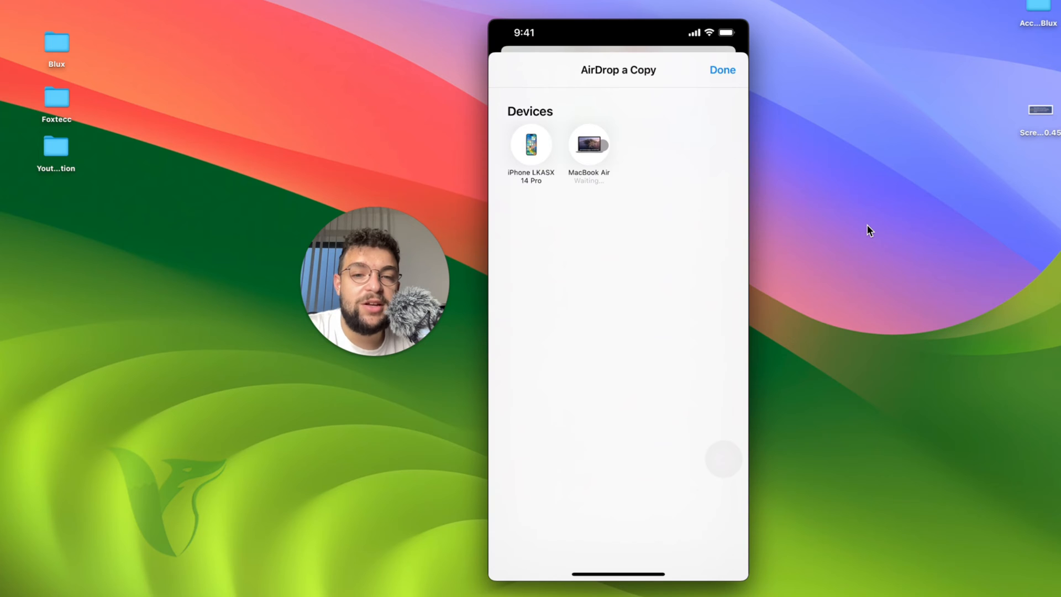
left_click(588, 143)
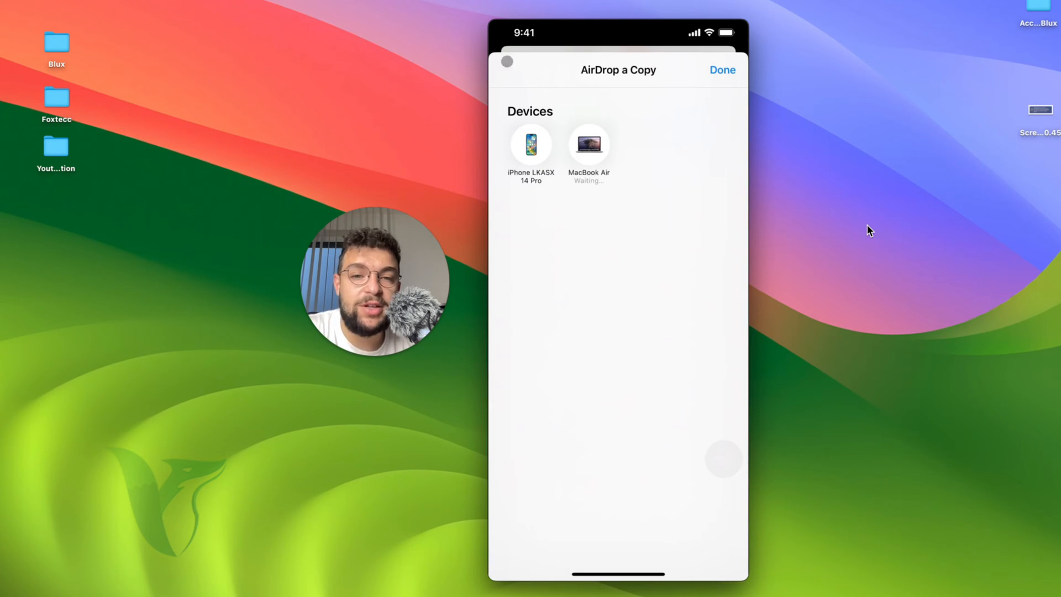
left_click(588, 144)
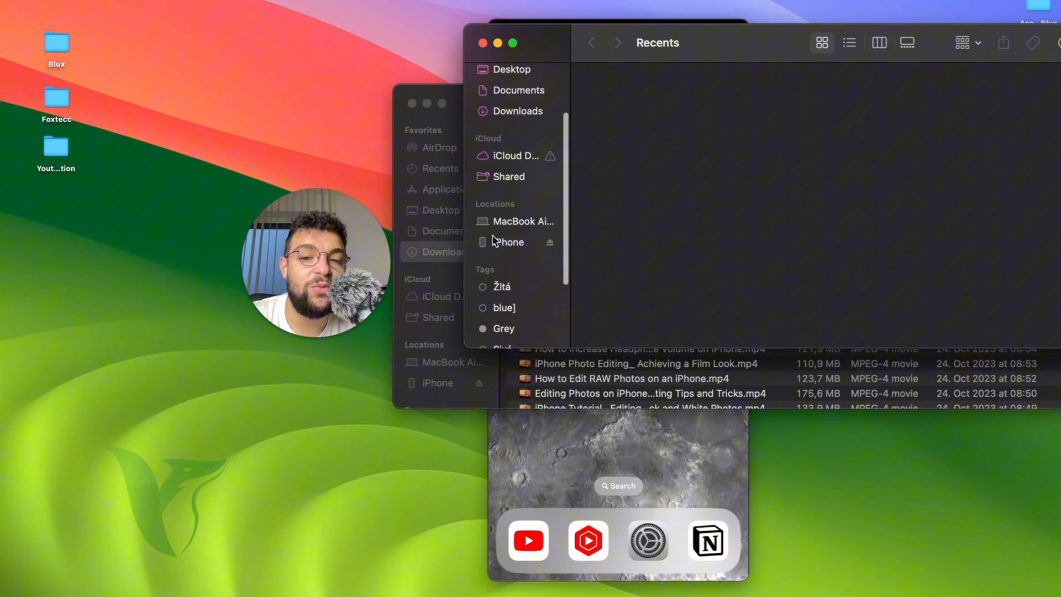
Step: Select the iPhone under Locations and review its General sync page
left_click(508, 242)
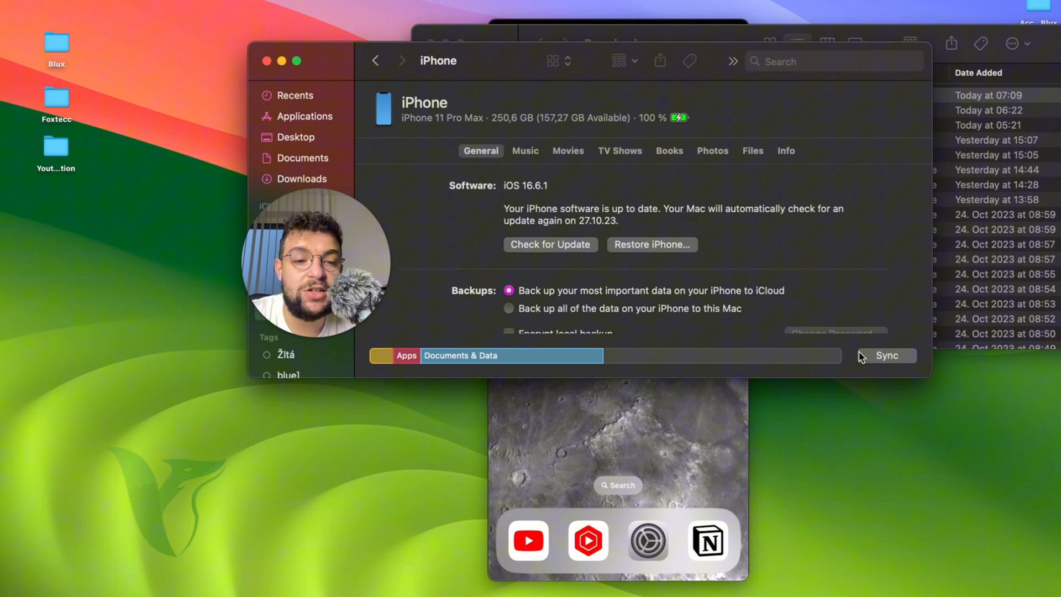
scroll("down", 3)
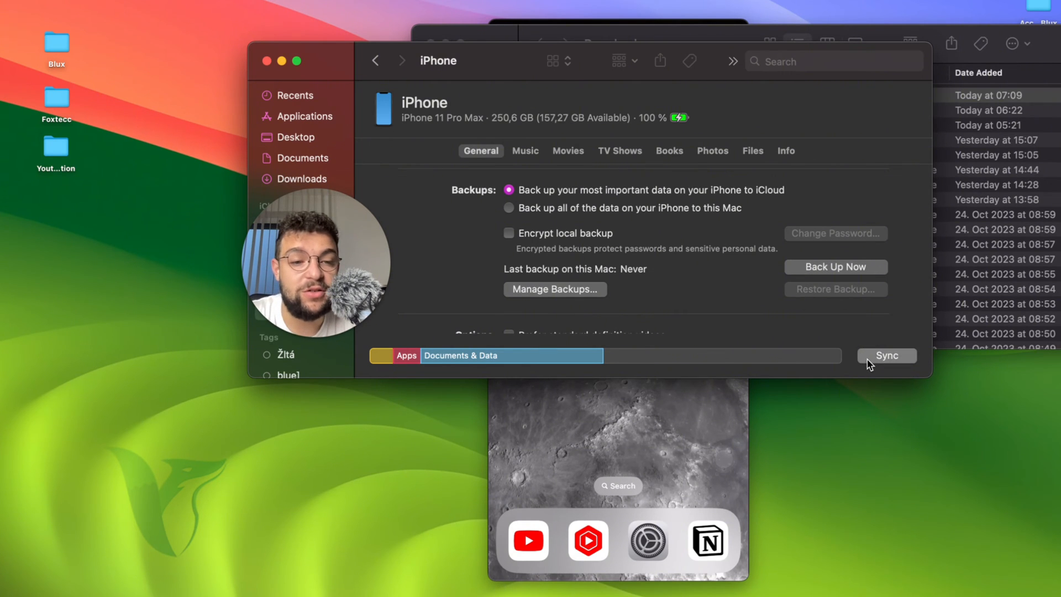
mouse_move(744, 276)
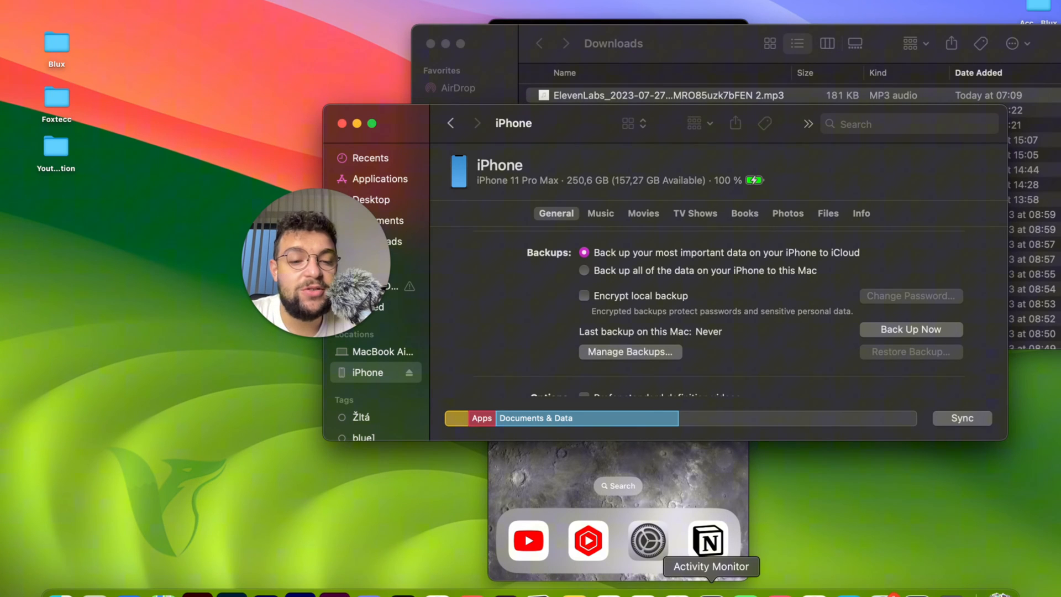
Step: Launch Music and select the iPhone under Devices, which reports it is open elsewhere
left_click(587, 541)
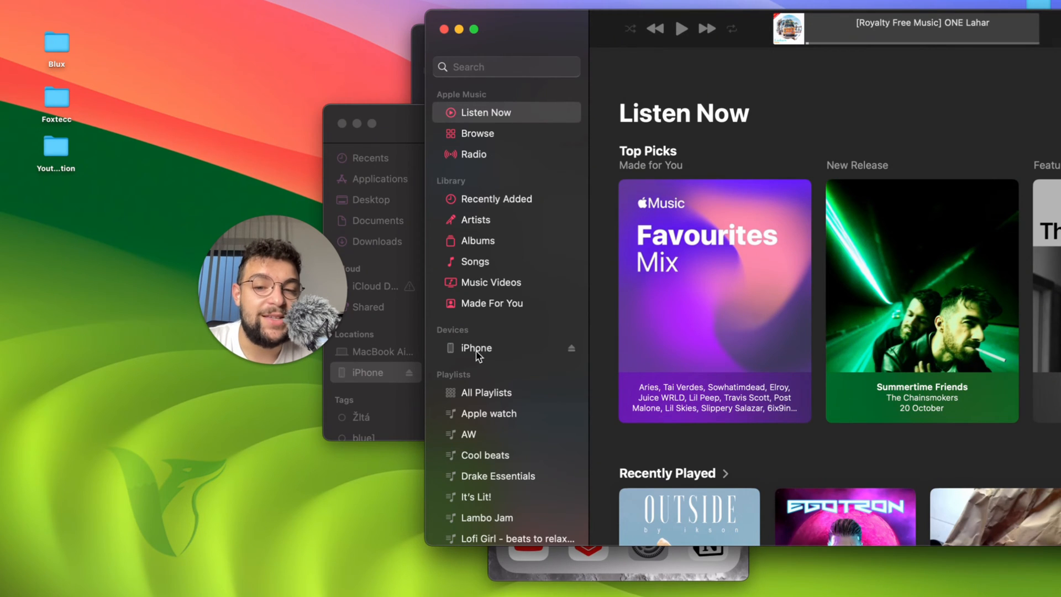
left_click(476, 347)
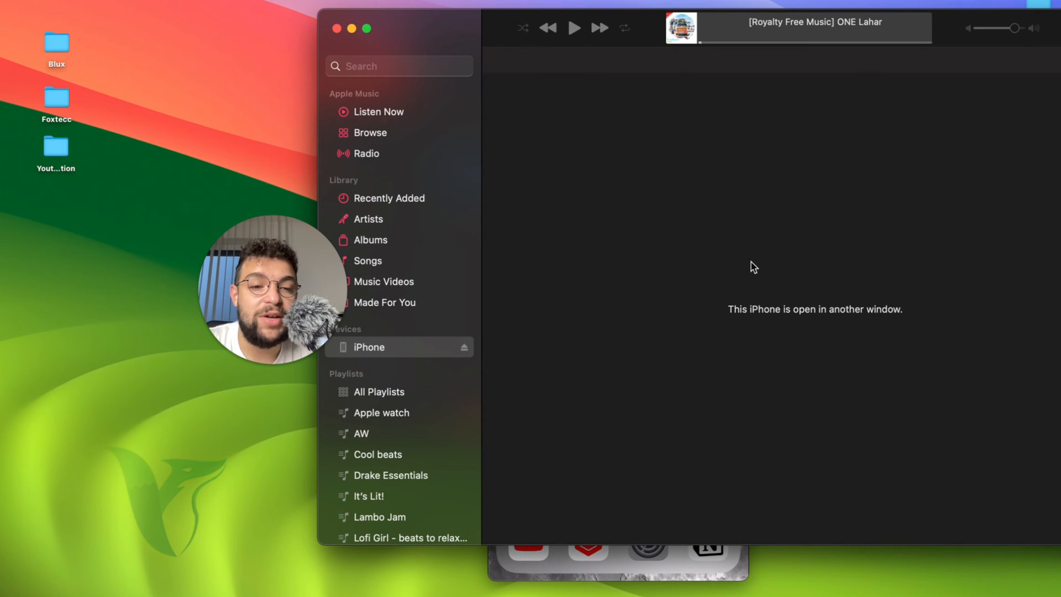
mouse_move(628, 222)
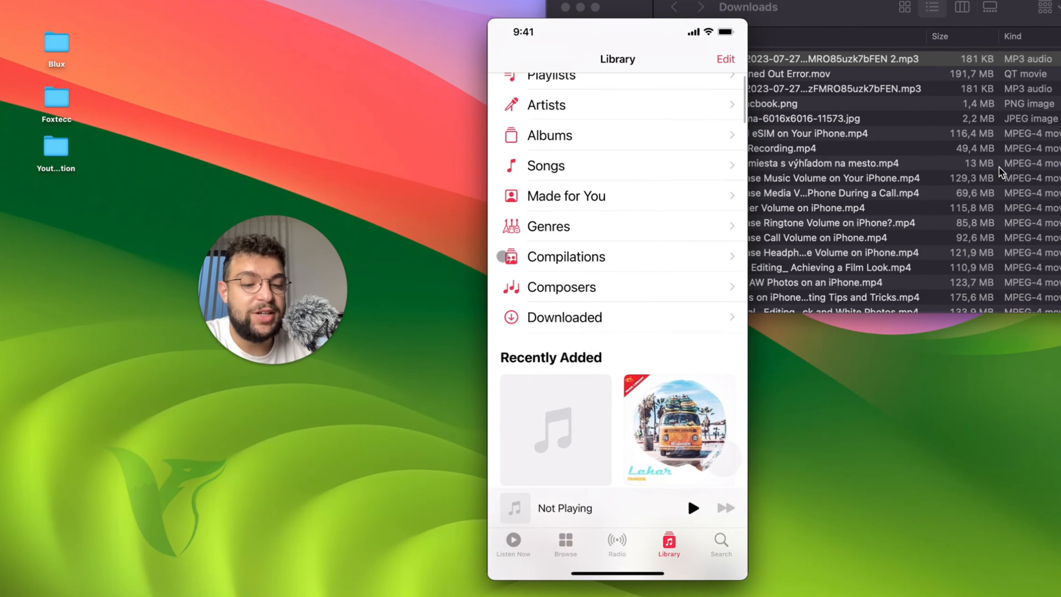
Step: Browse the iPhone Music library's Recently Added, showing a new item without artwork
left_click(553, 429)
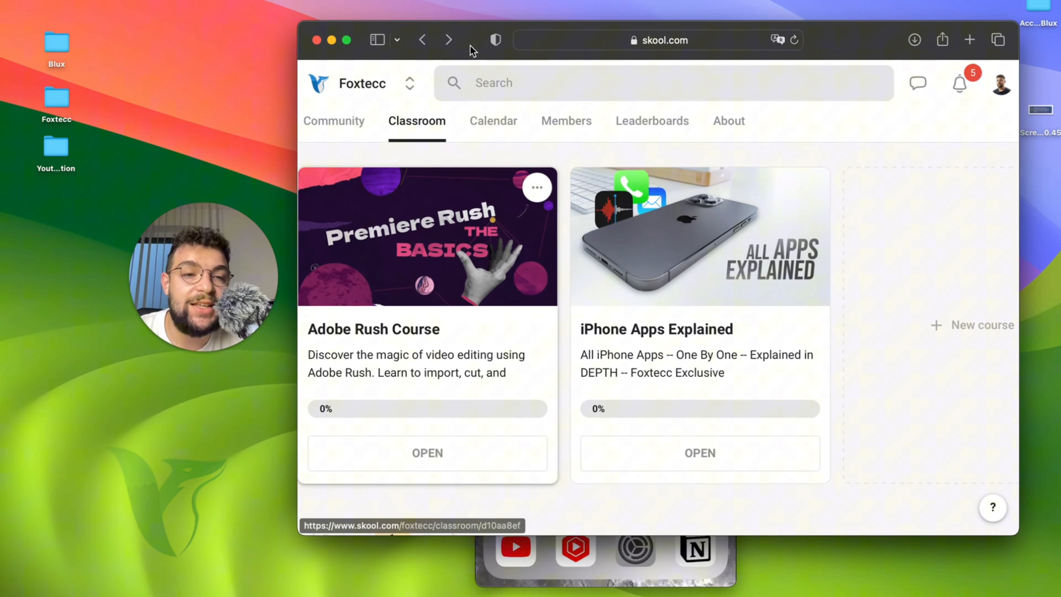
mouse_move(433, 101)
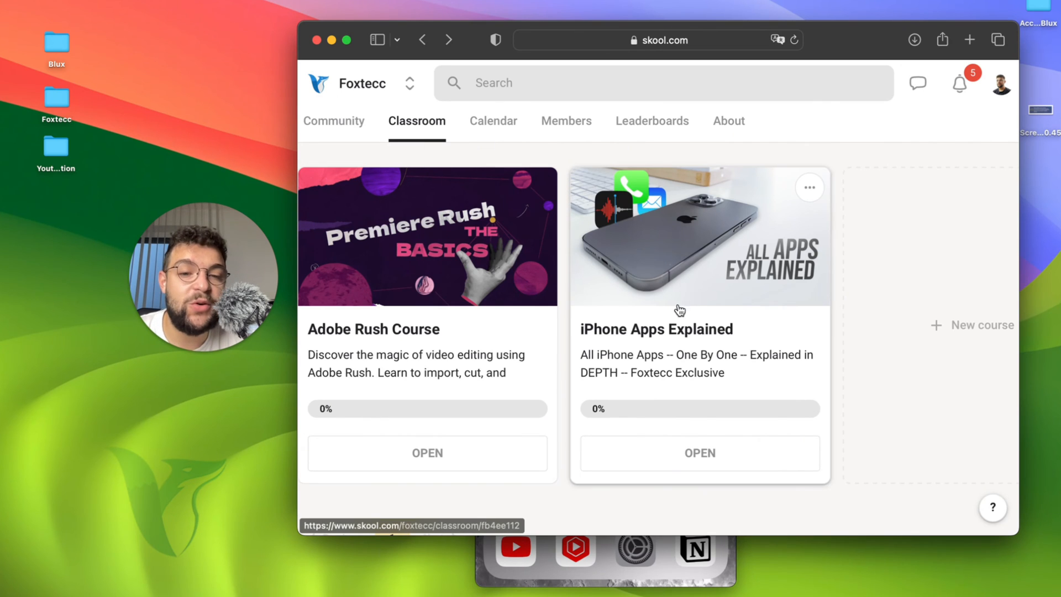
mouse_move(548, 350)
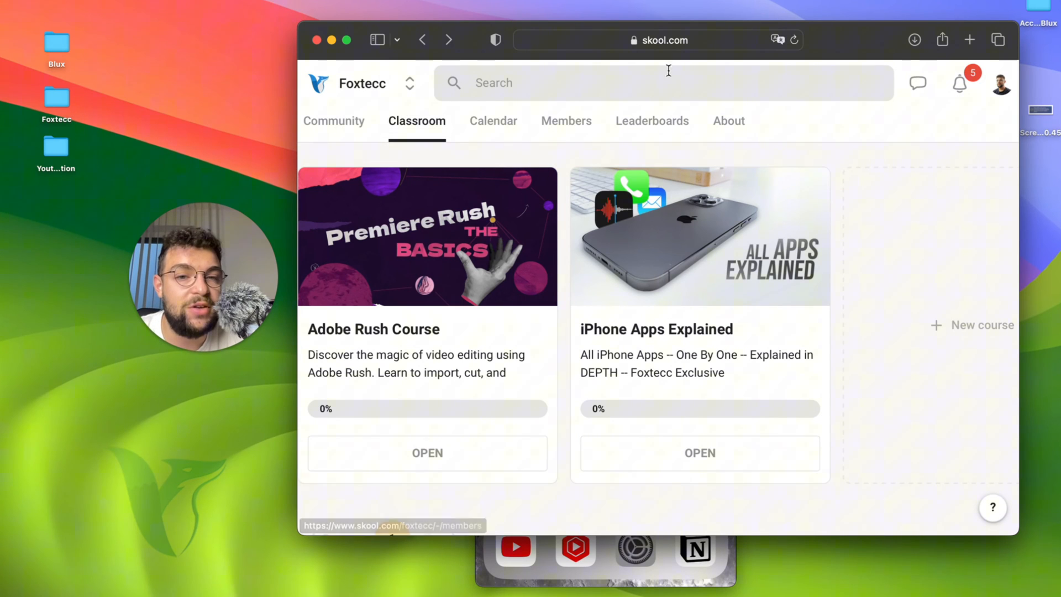
left_click(332, 121)
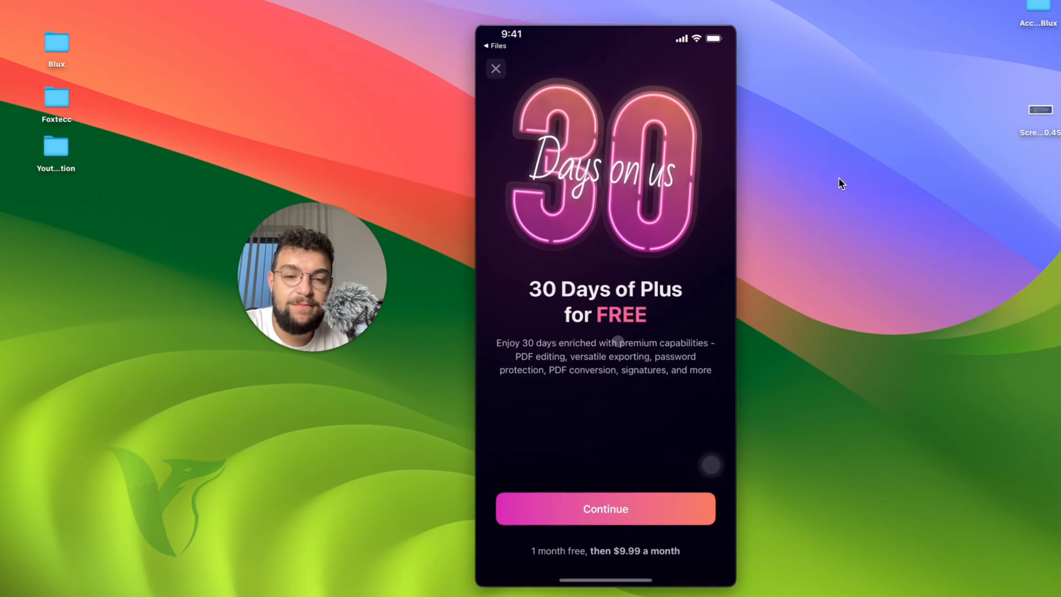
Step: Dismiss the 30 Days promo and play the newest ElevenLabs MP3 from the Inbox
left_click(495, 69)
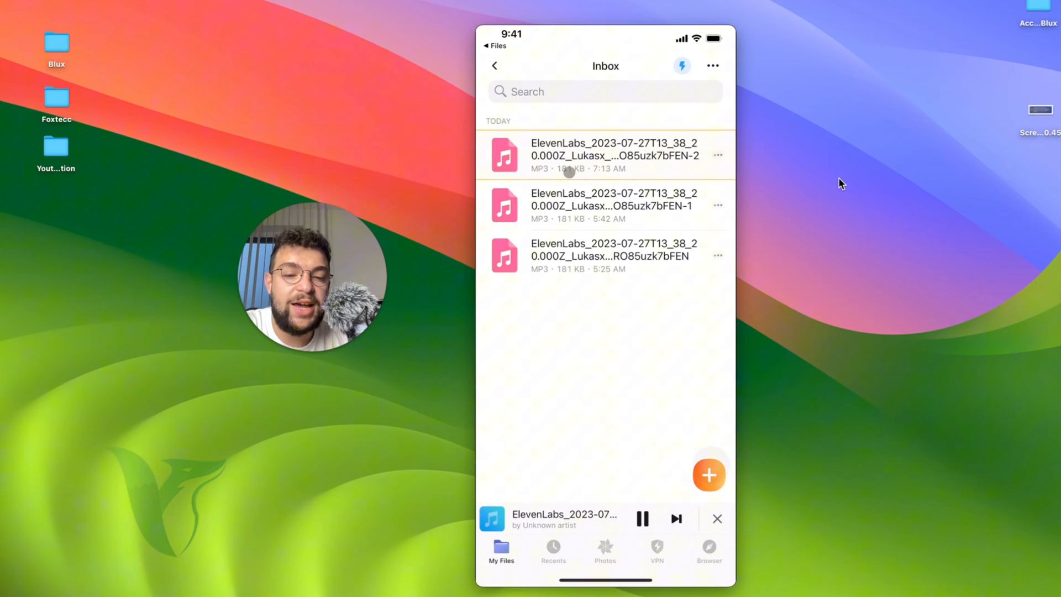
left_click(641, 518)
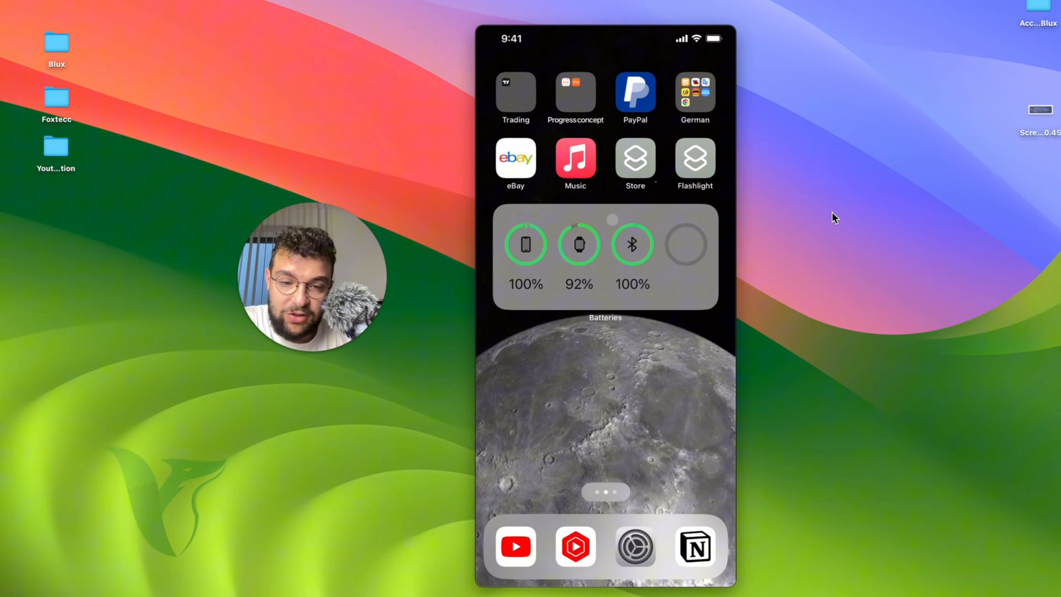
Step: Show the App Library's alphabetical list and scroll to the D apps with Documents
left_click(575, 163)
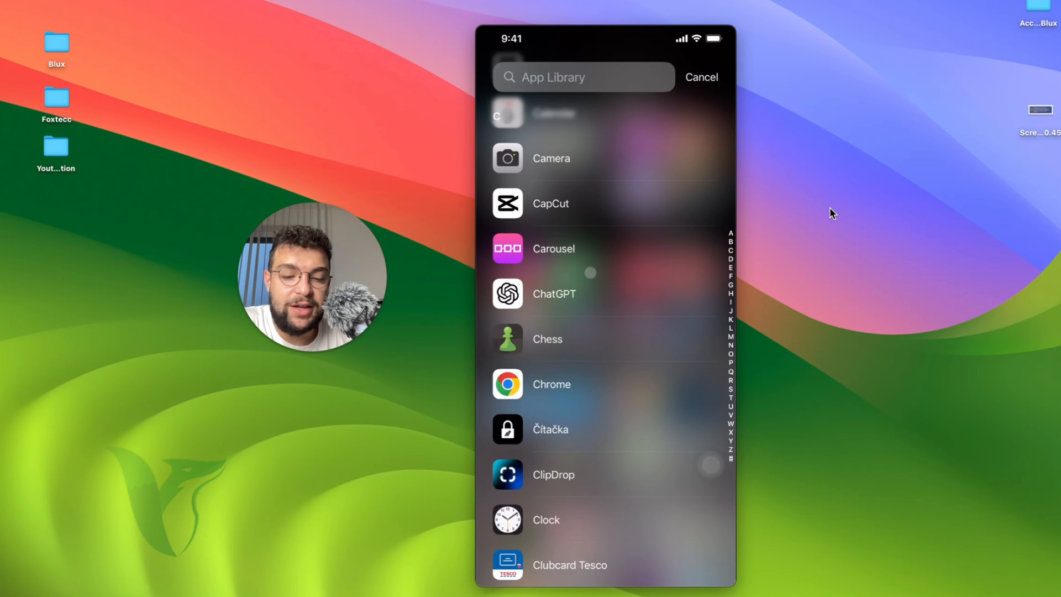
scroll("down", 3)
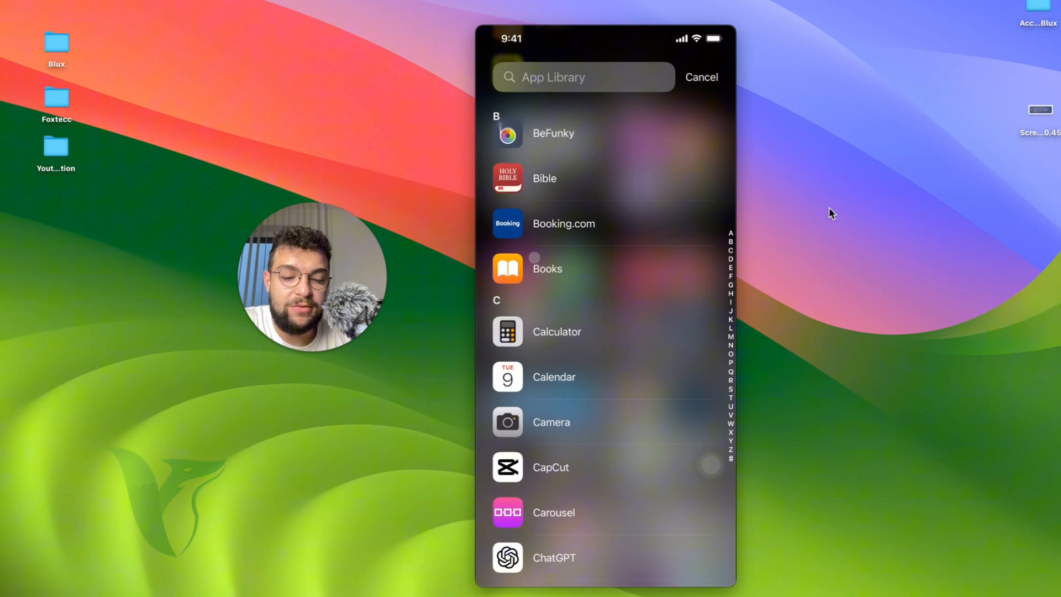
scroll("down", 3)
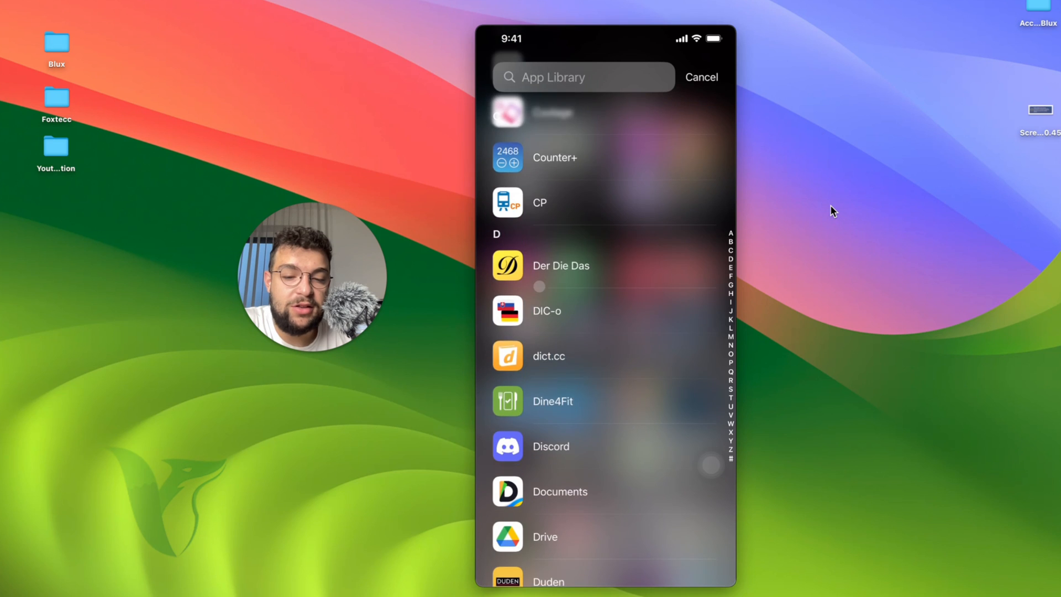